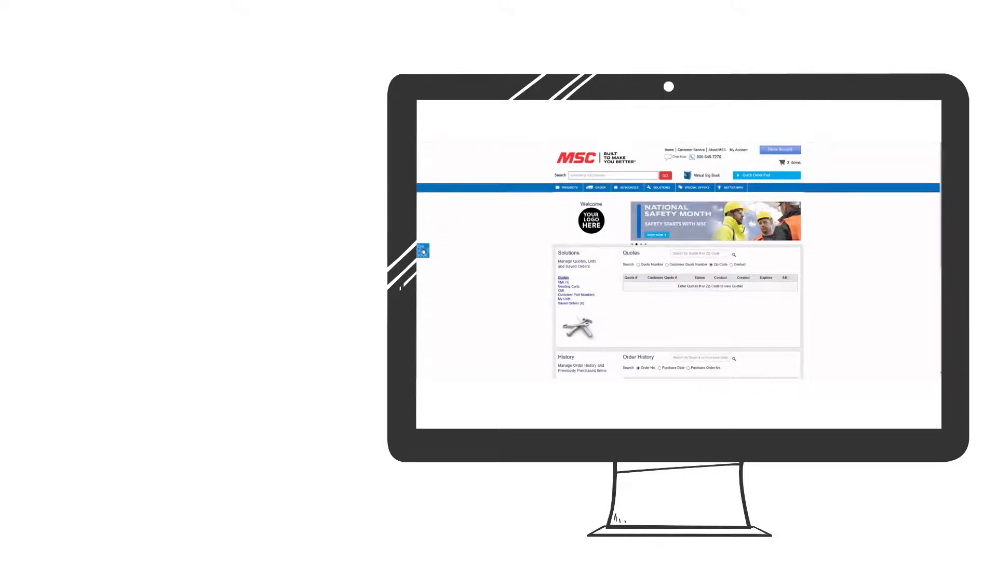
# Let the animated intro hand over to the live mscdirect.com home page.
pyautogui.click(704, 175)
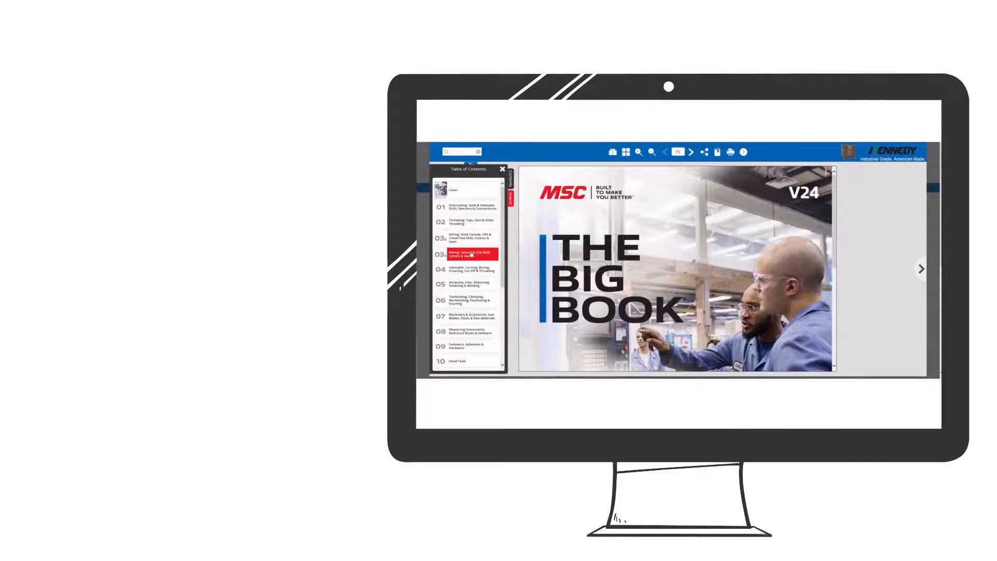
pyautogui.click(469, 268)
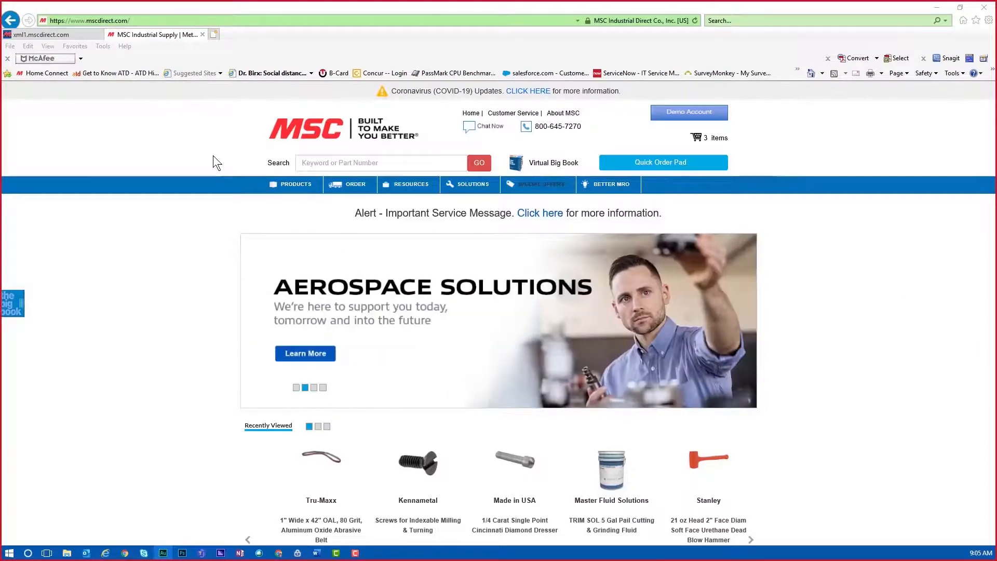
# Search for 'Abrasiv' and choose the 'Abrasive Belts' keyword suggestion.
pyautogui.click(382, 163)
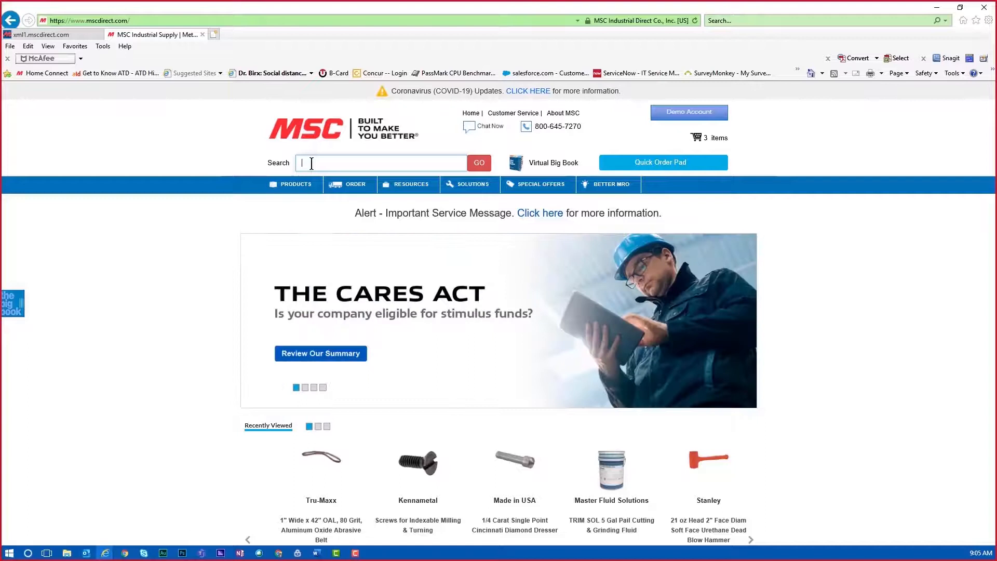
pyautogui.write('Abrasive')
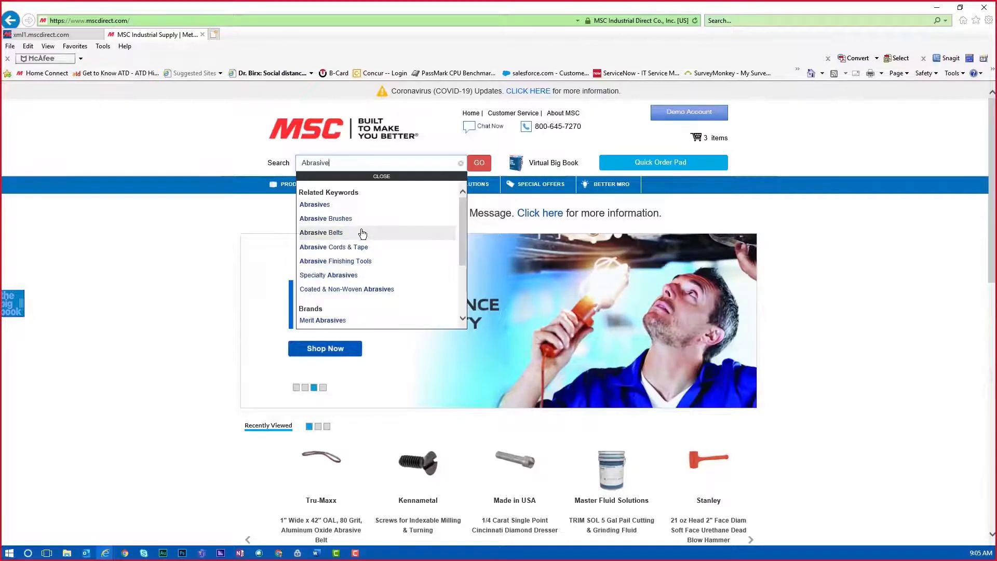
pyautogui.click(321, 232)
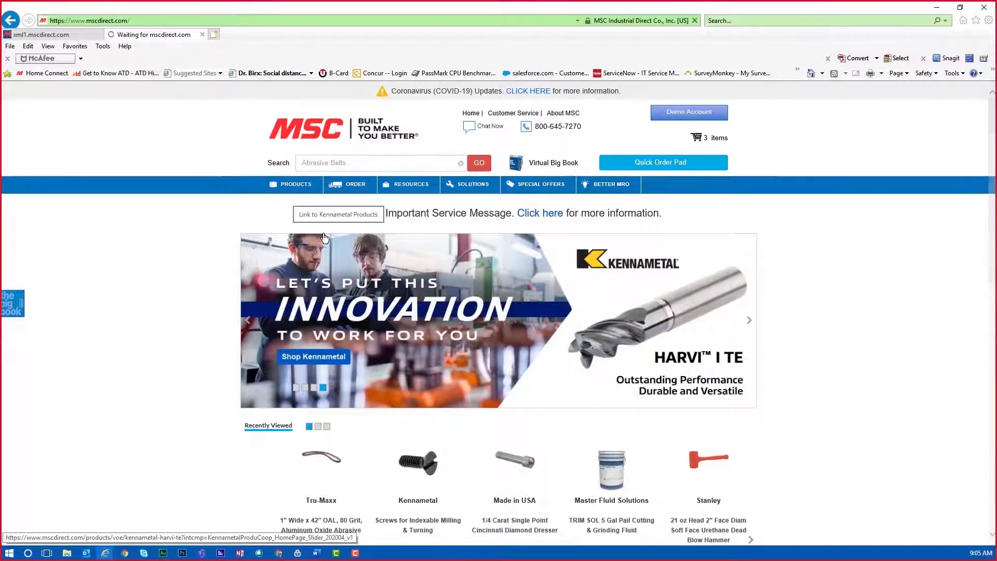
pyautogui.click(479, 162)
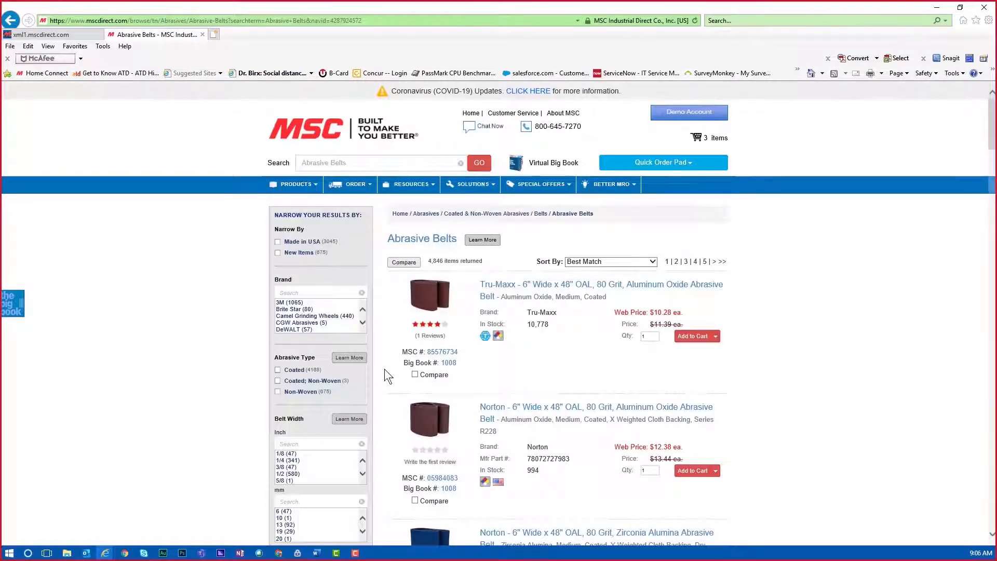
# Scroll through the narrowed Abrasive Belts results list.
pyautogui.scroll(-3)
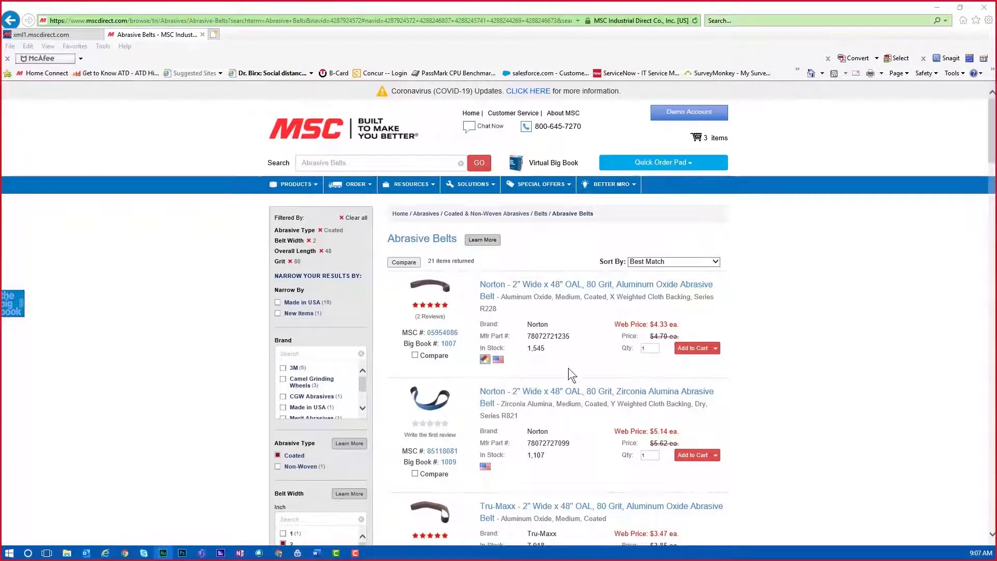
pyautogui.scroll(-3)
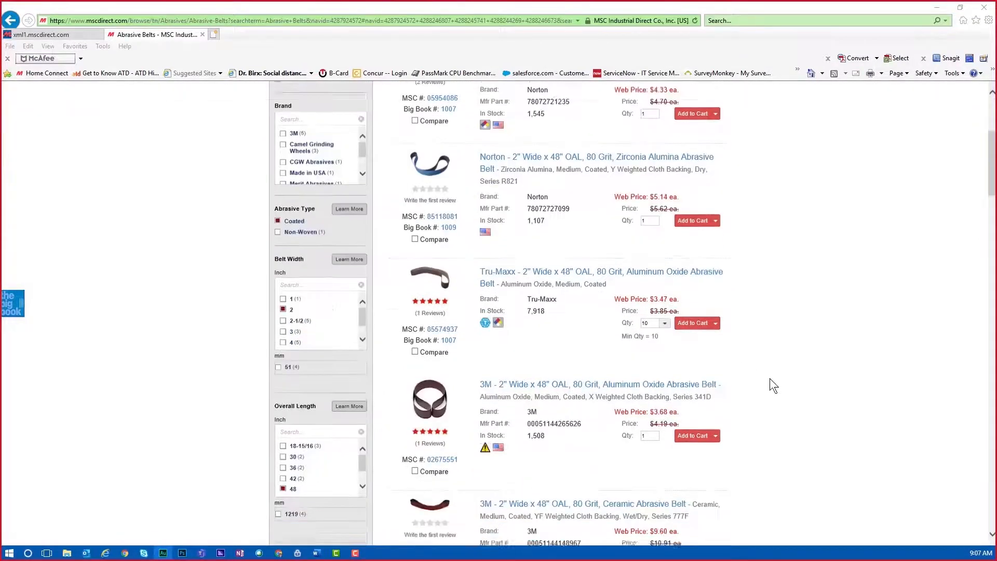
pyautogui.scroll(-3)
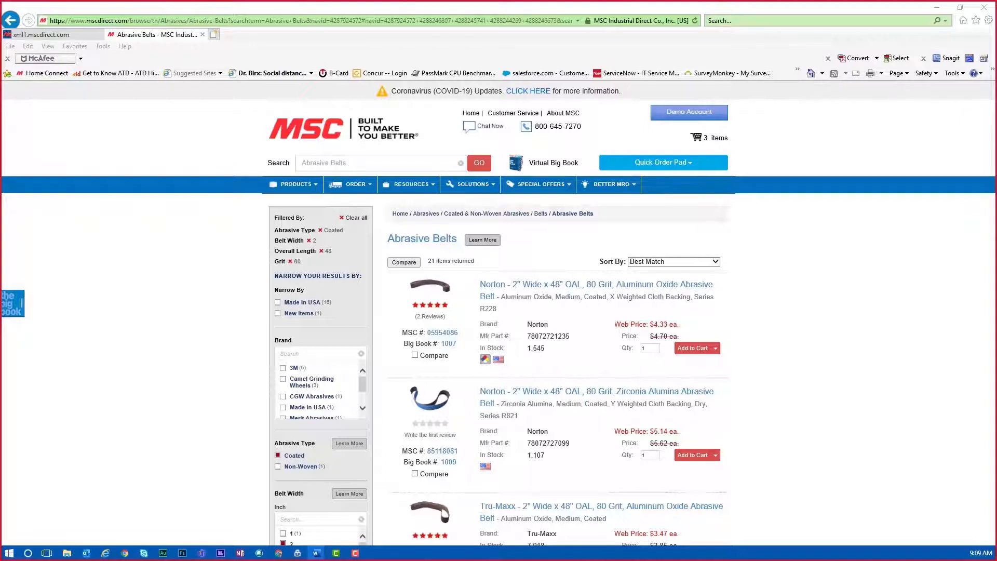
pyautogui.moveTo(522, 354)
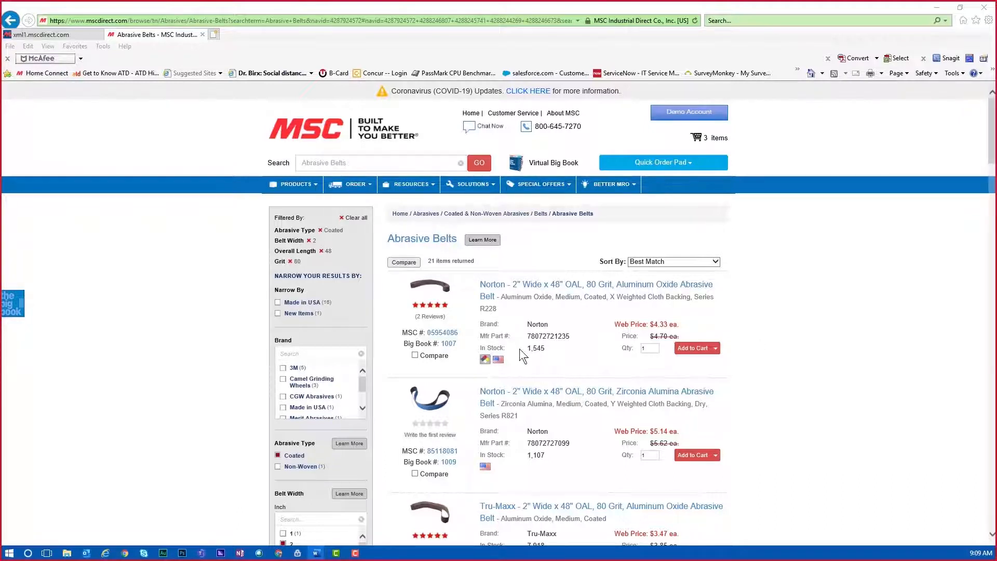
# Compare the first three belts (two Norton, one Tru-Maxx) side by side and review the table.
pyautogui.click(415, 355)
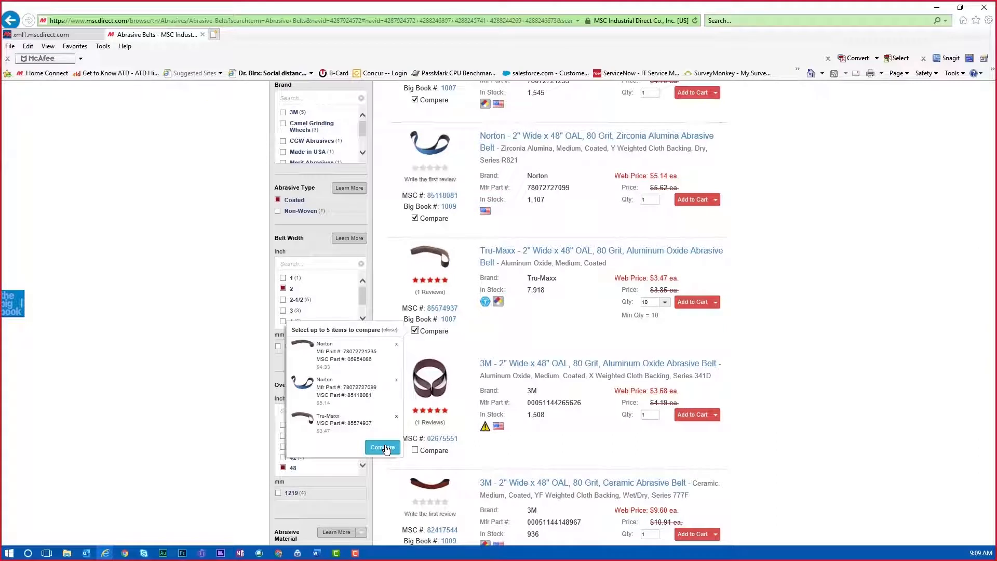
pyautogui.click(382, 447)
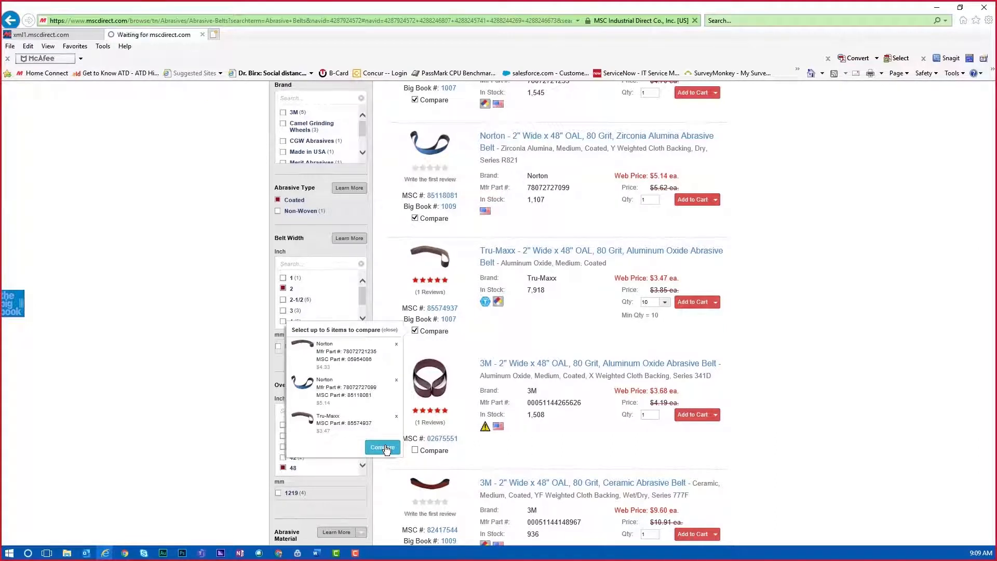
pyautogui.click(382, 448)
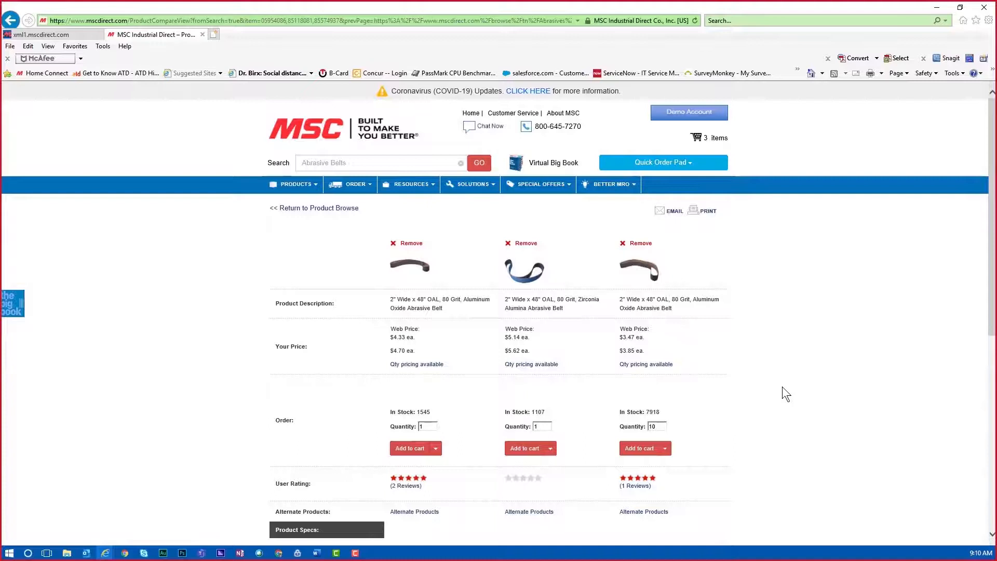
pyautogui.scroll(-3)
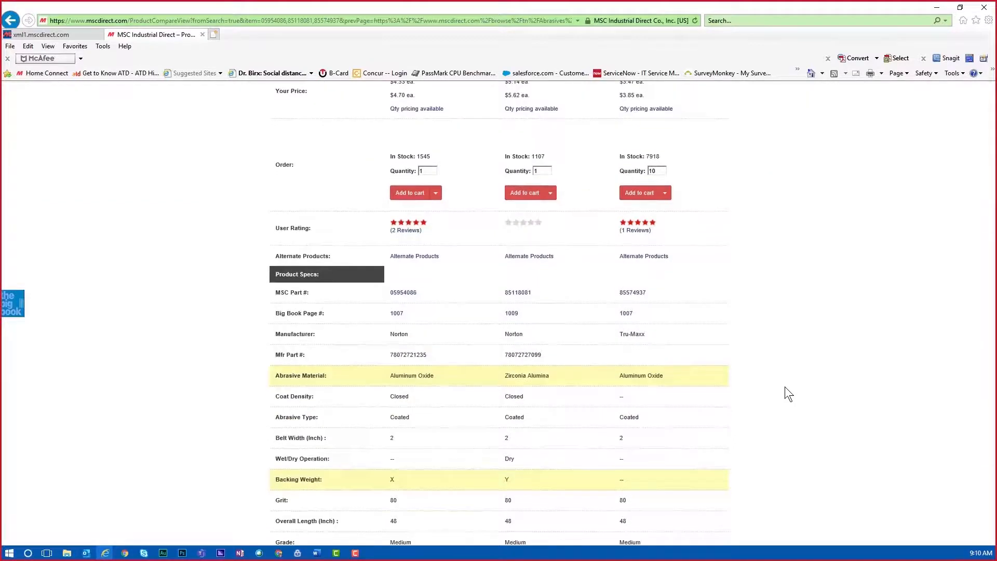
pyautogui.scroll(-3)
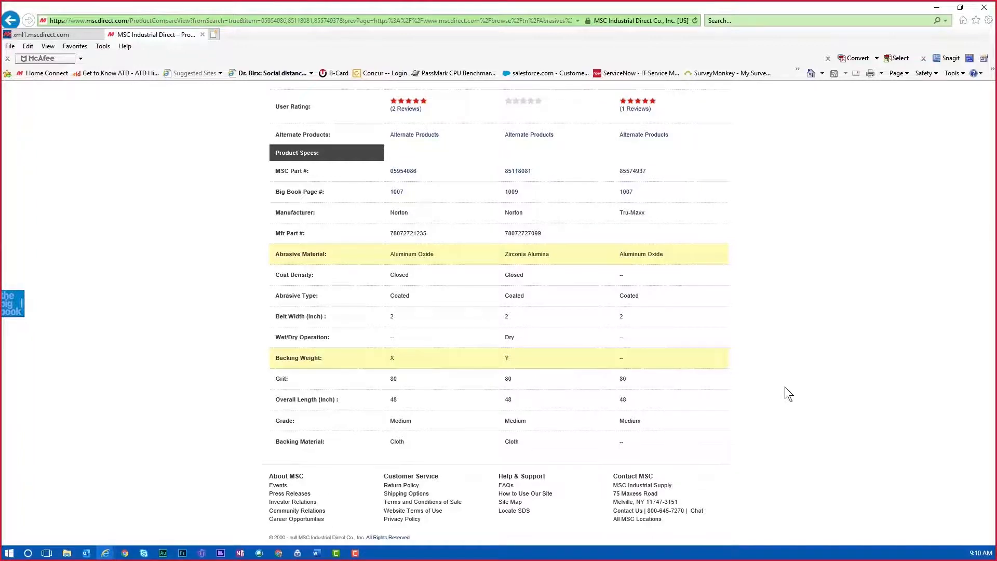
pyautogui.scroll(3)
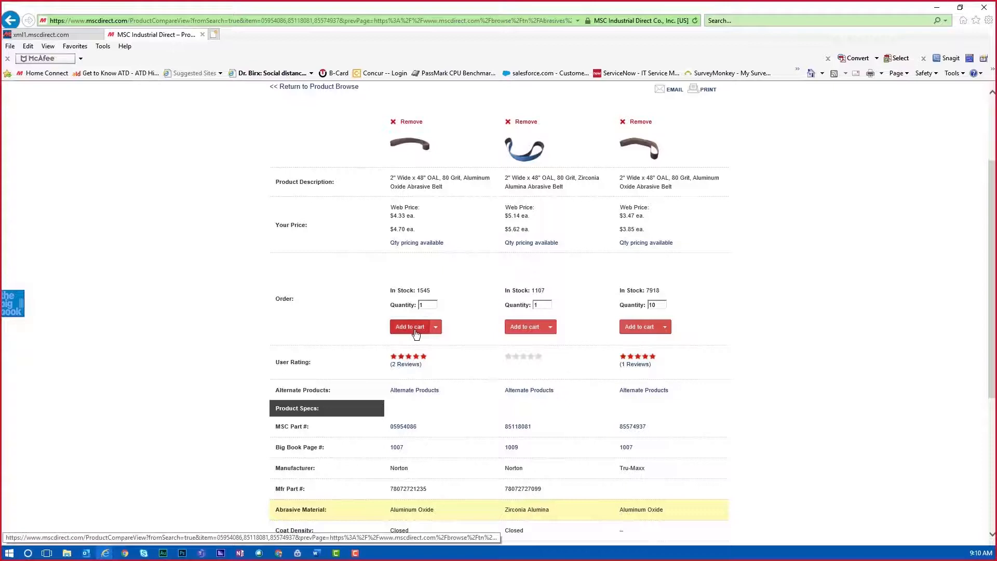
# Add the first Norton aluminum oxide belt to the cart, bringing it to 4 items.
pyautogui.click(410, 326)
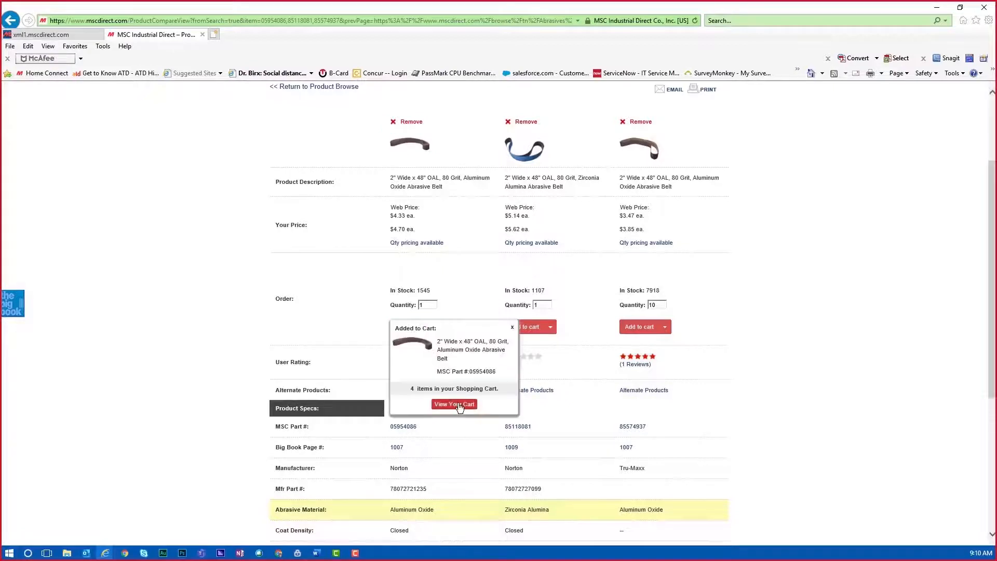
pyautogui.click(512, 328)
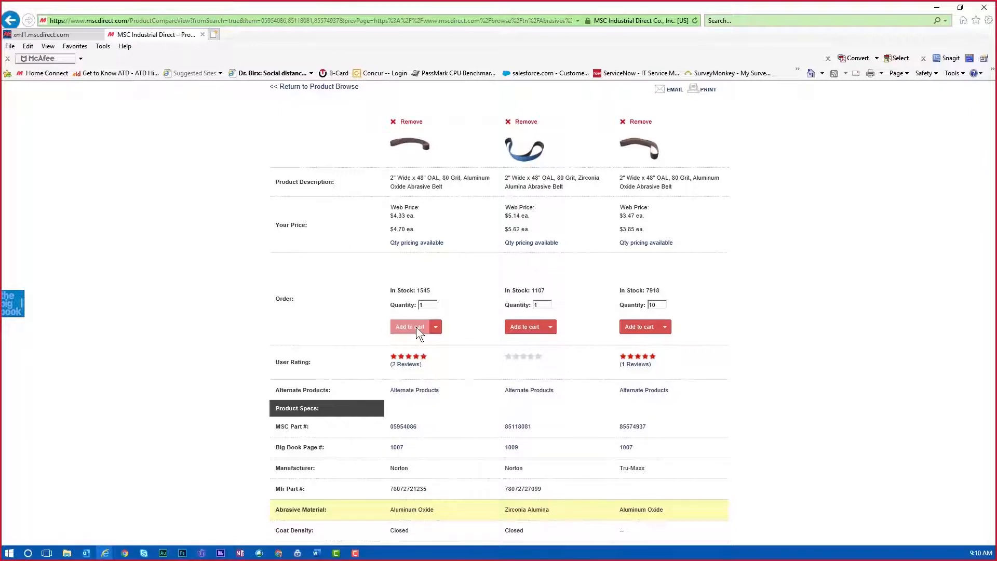
pyautogui.click(412, 185)
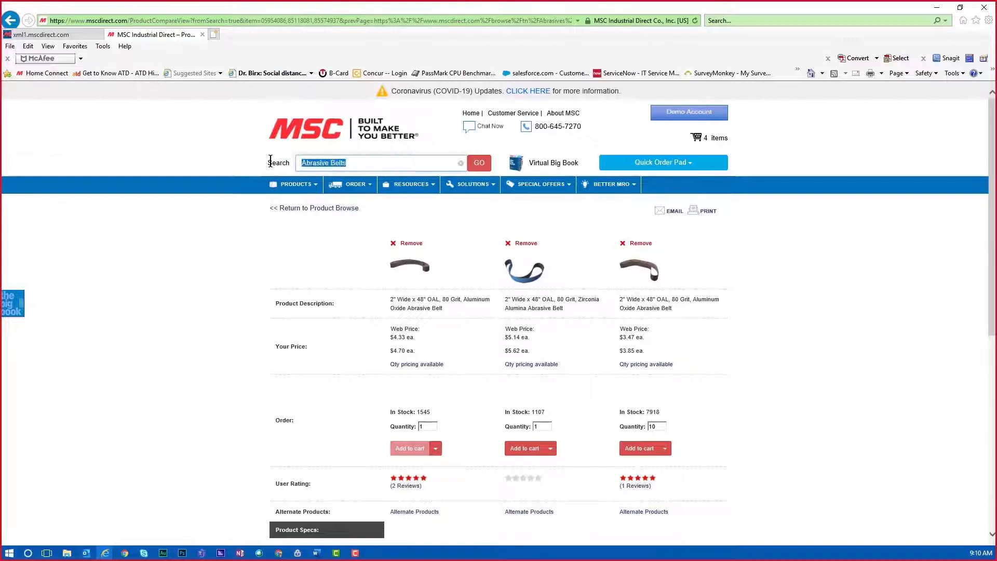
# Search for 'Drill' to reach the Drills category page, then clear the search term.
pyautogui.write('Drill')
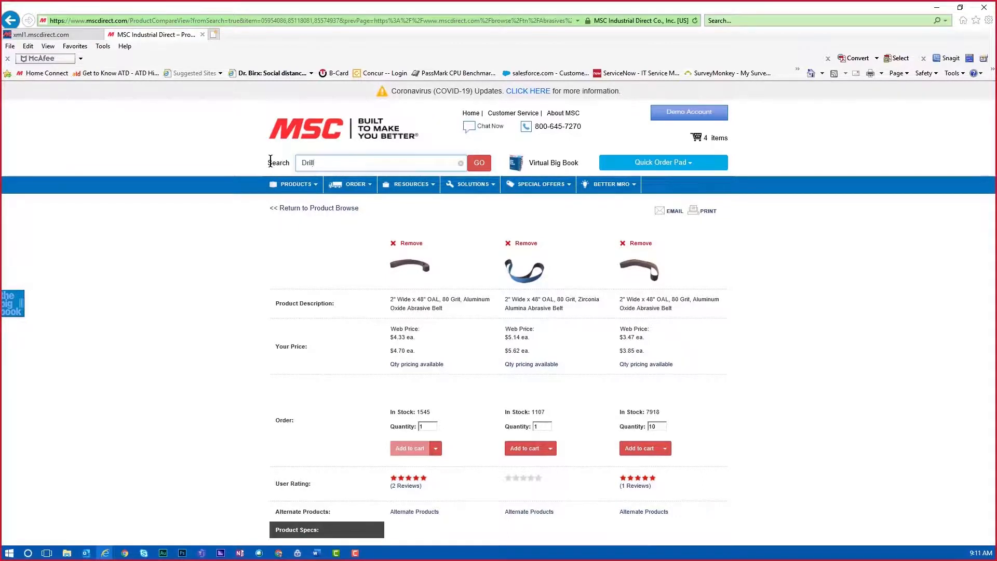
pyautogui.click(378, 162)
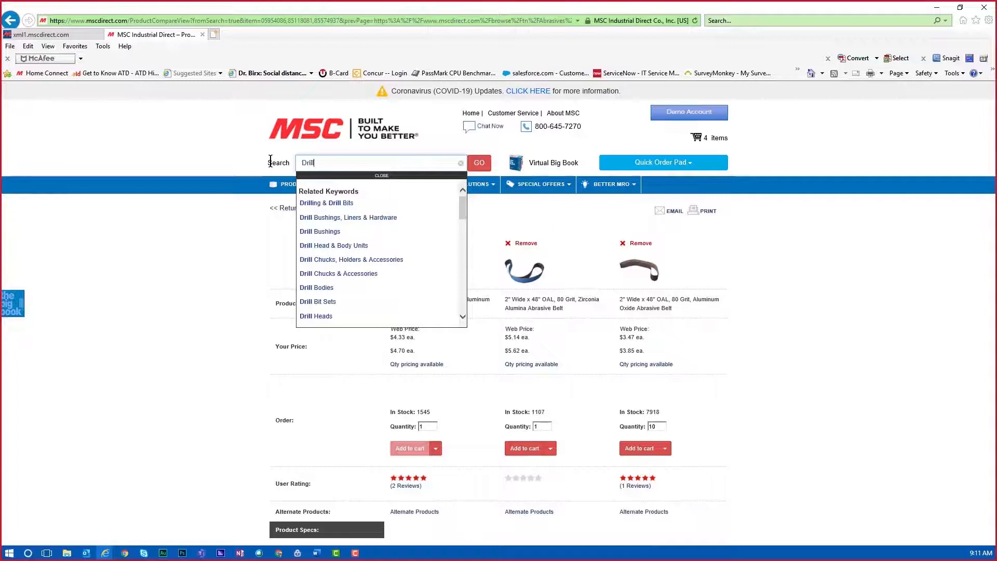
pyautogui.click(327, 202)
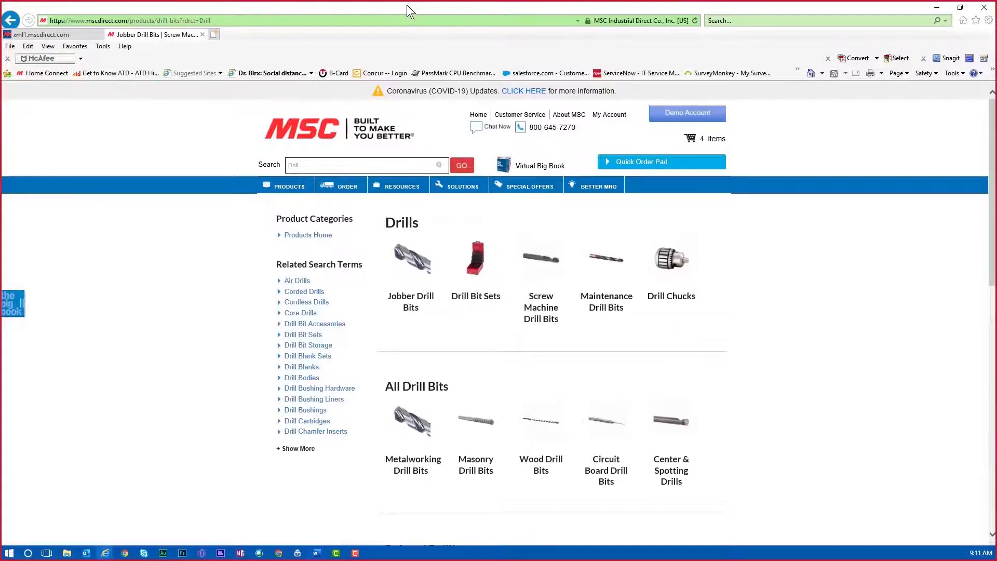
pyautogui.moveTo(303, 295)
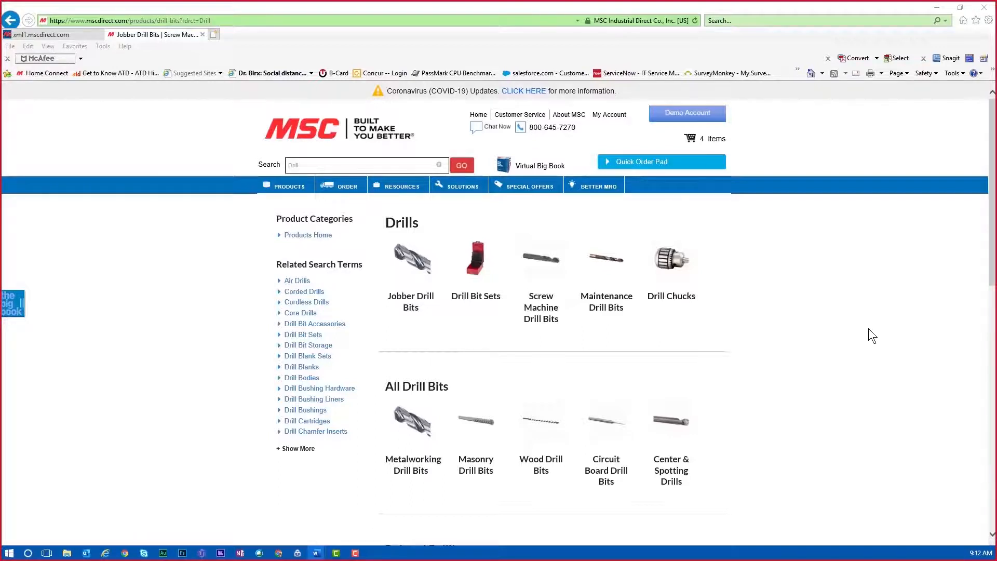
pyautogui.click(366, 165)
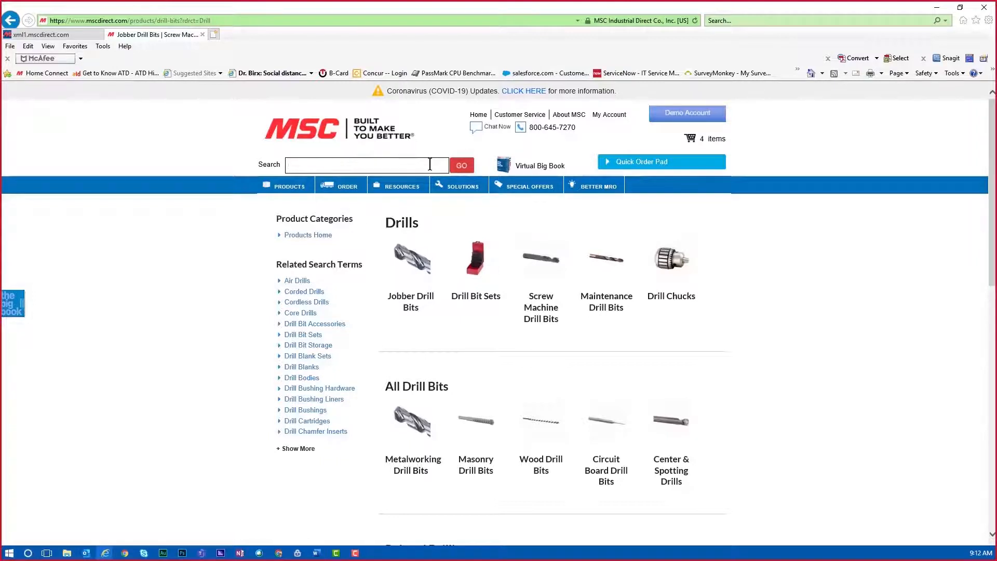
# Look up part number 57-532, showing the Stanley 21 oz dead blow hammer.
pyautogui.write('57-532')
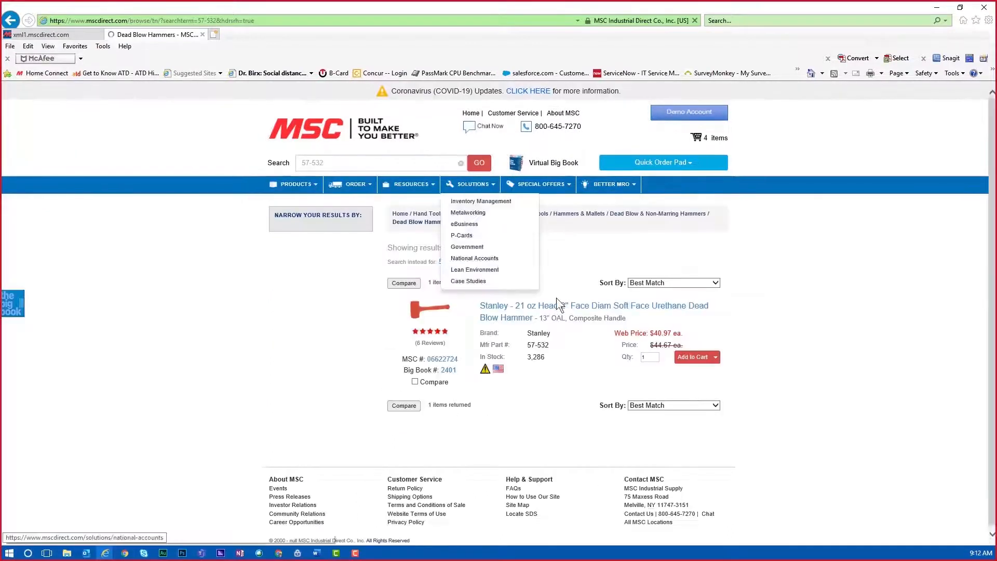
pyautogui.click(592, 363)
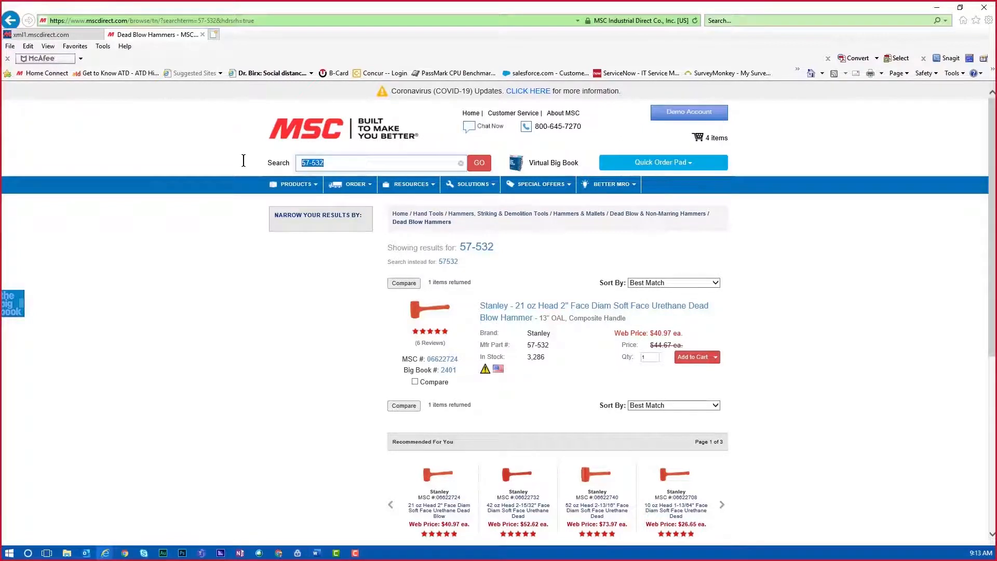
# Enter '0179' while reviewing the Stanley hammer search result.
pyautogui.write('0179')
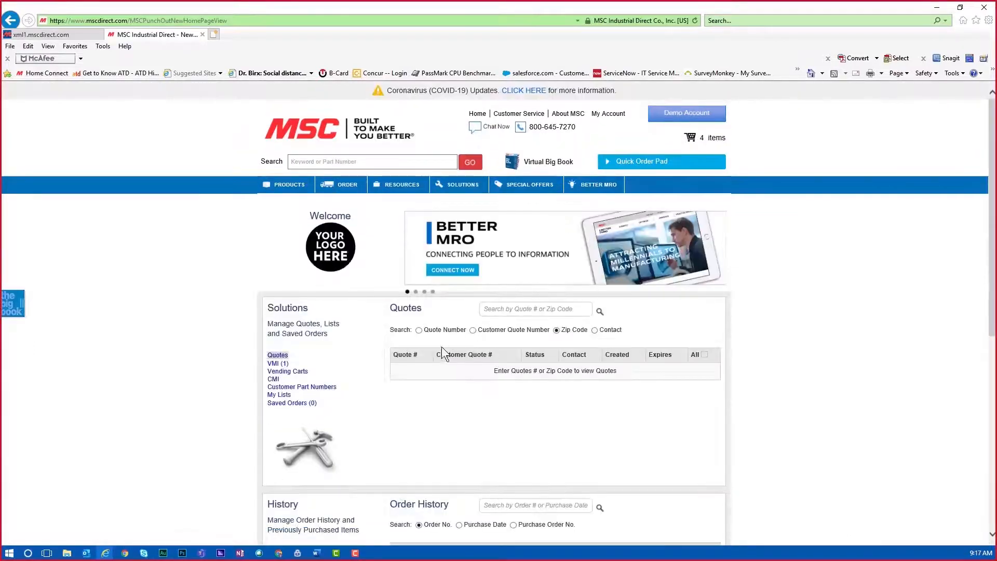
# Find quote 23423176 by Quote Number and add the TEST QUOTE items to the cart.
pyautogui.click(419, 330)
pyautogui.write('23423176')
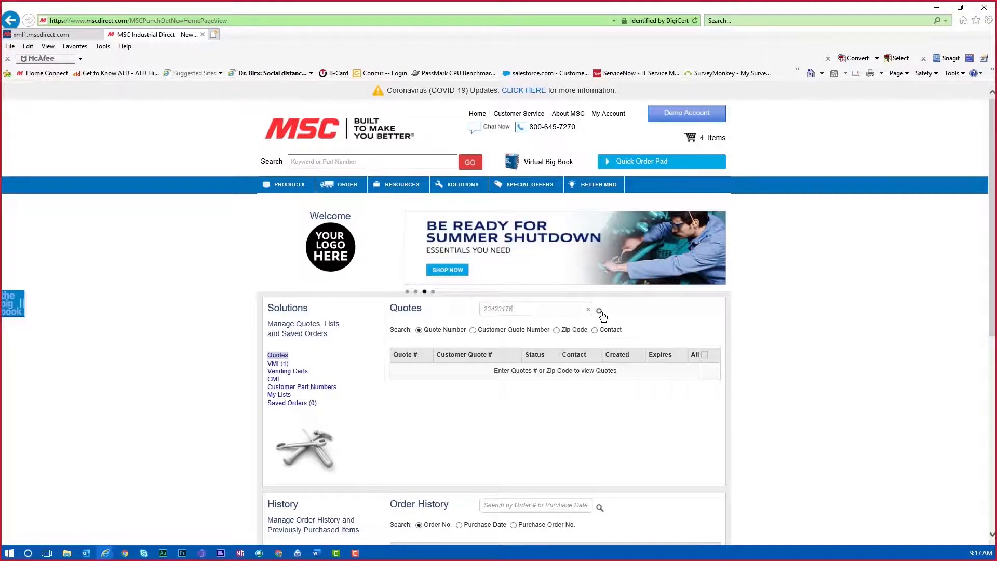
pyautogui.click(599, 311)
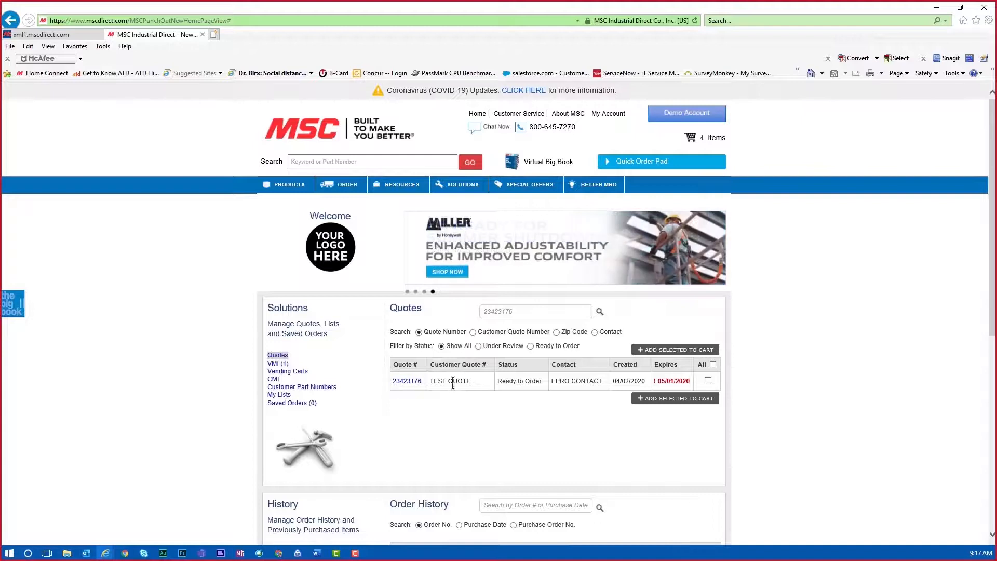
pyautogui.click(707, 364)
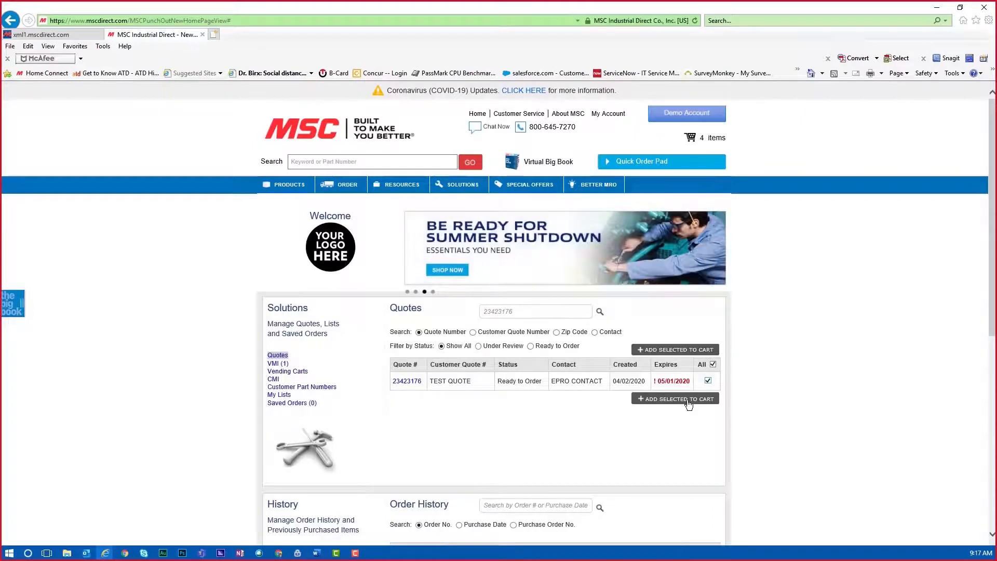
pyautogui.click(675, 399)
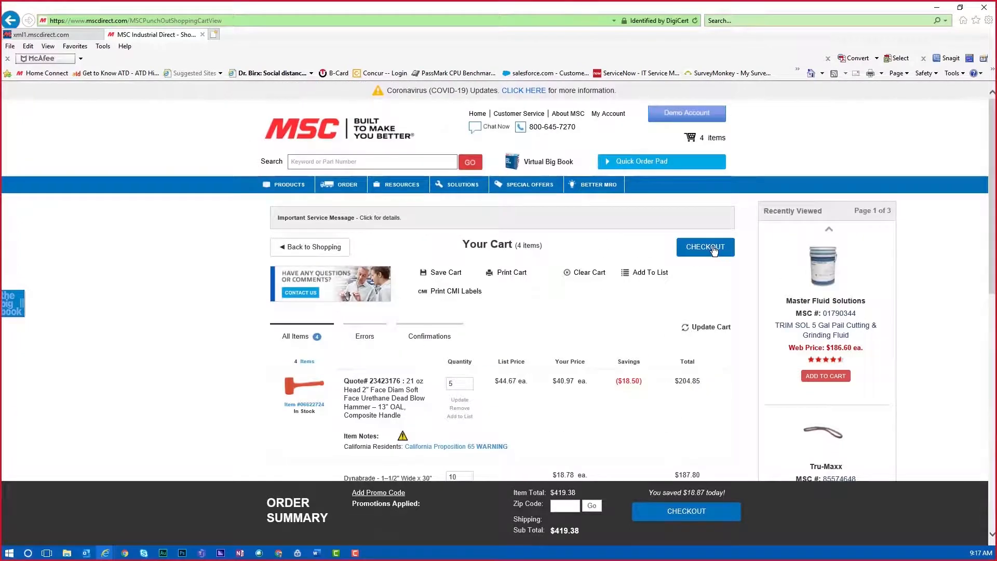
pyautogui.moveTo(699, 304)
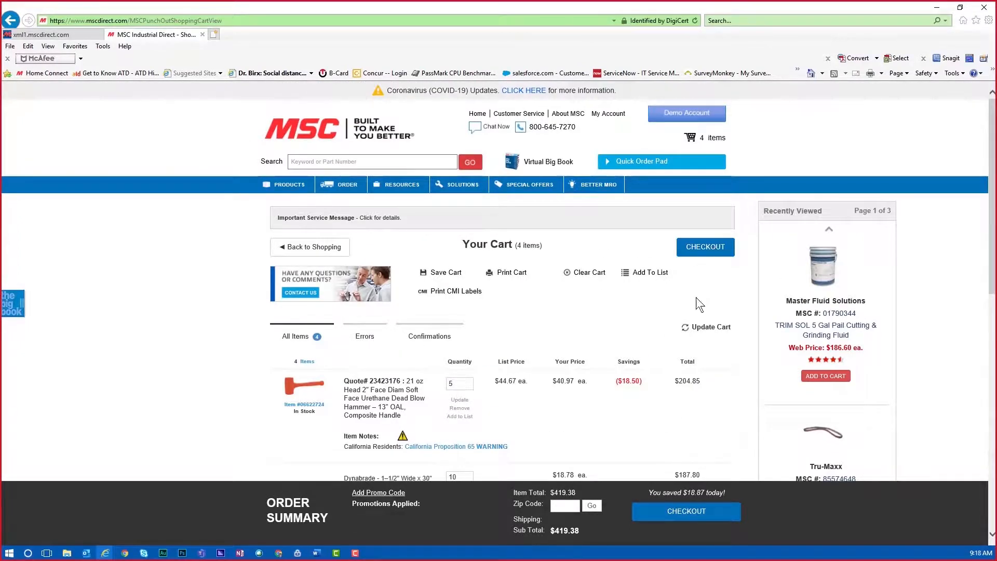
pyautogui.scroll(-3)
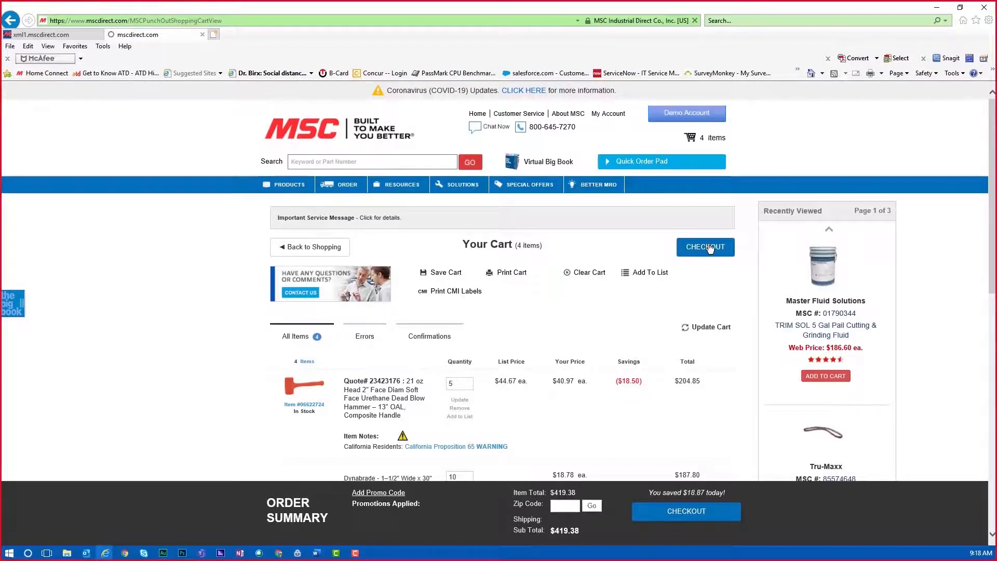
# Proceed to checkout and review the order summary with its $419.38 sub total.
pyautogui.click(705, 246)
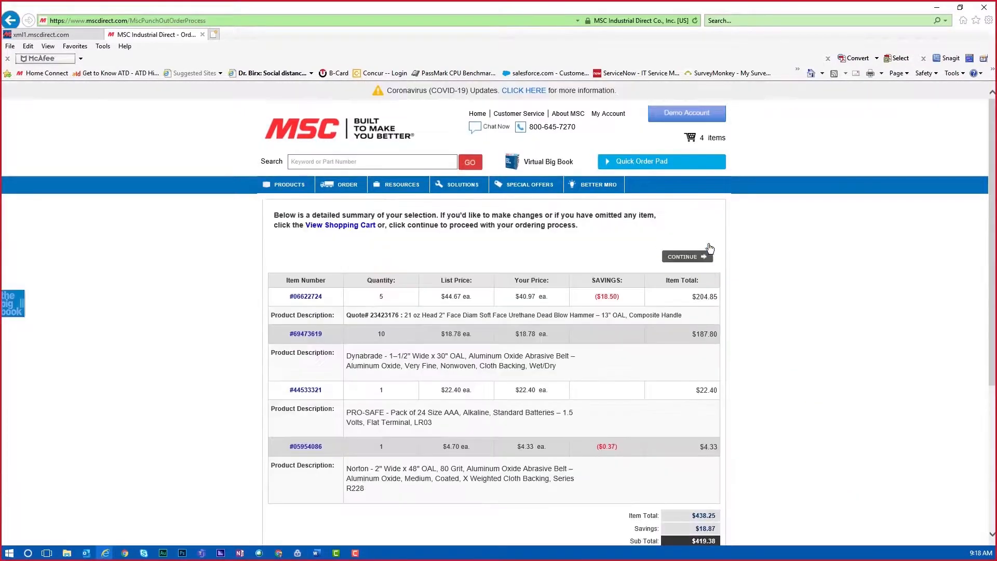
pyautogui.moveTo(797, 356)
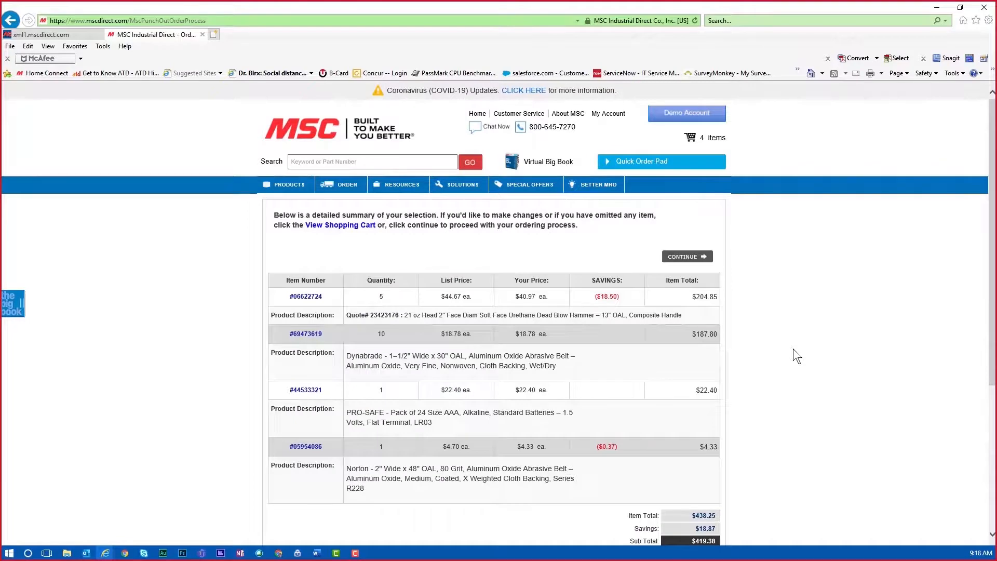
pyautogui.scroll(-3)
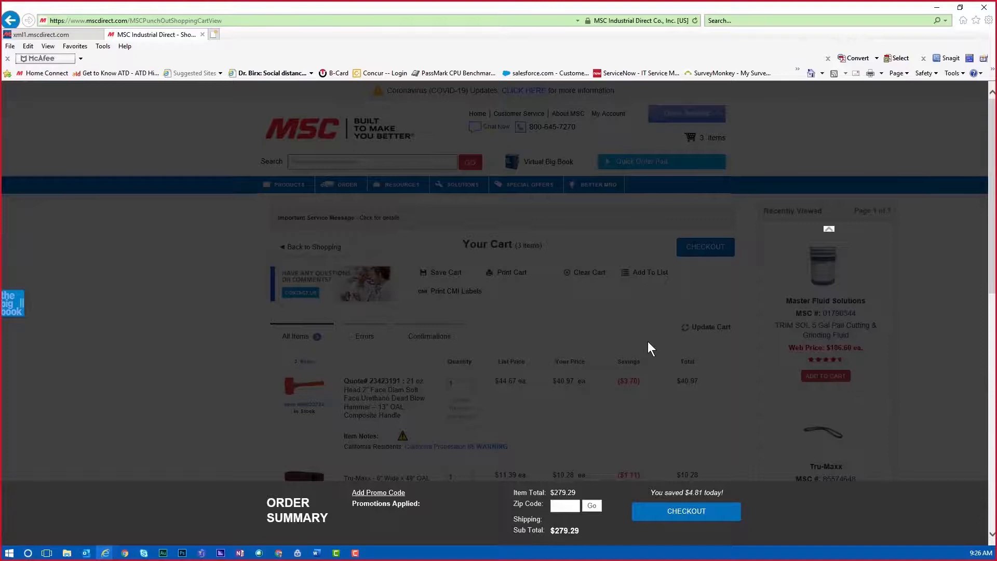
# Save the three cart items to a new unshared personal list named New with description List.
pyautogui.click(648, 273)
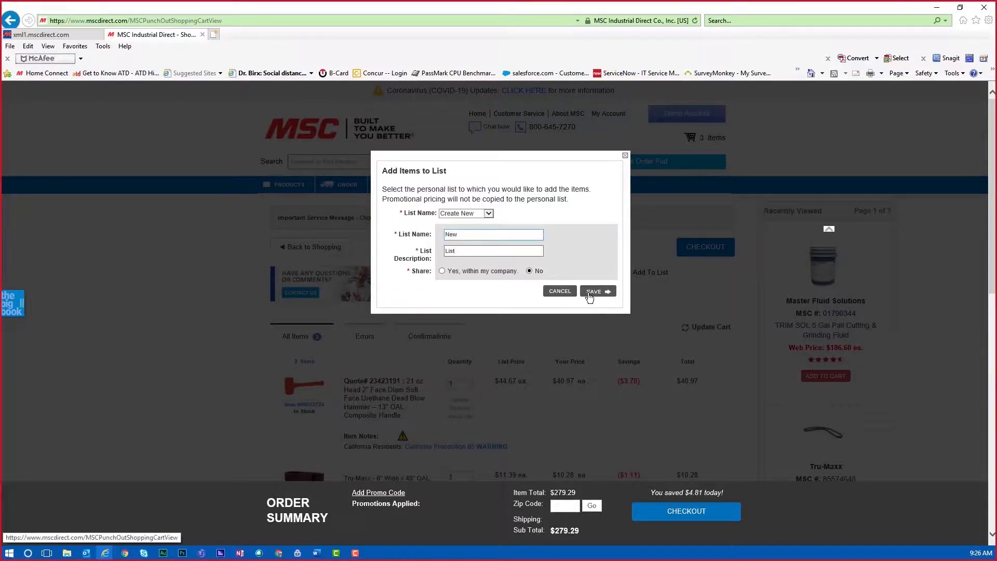
pyautogui.click(595, 292)
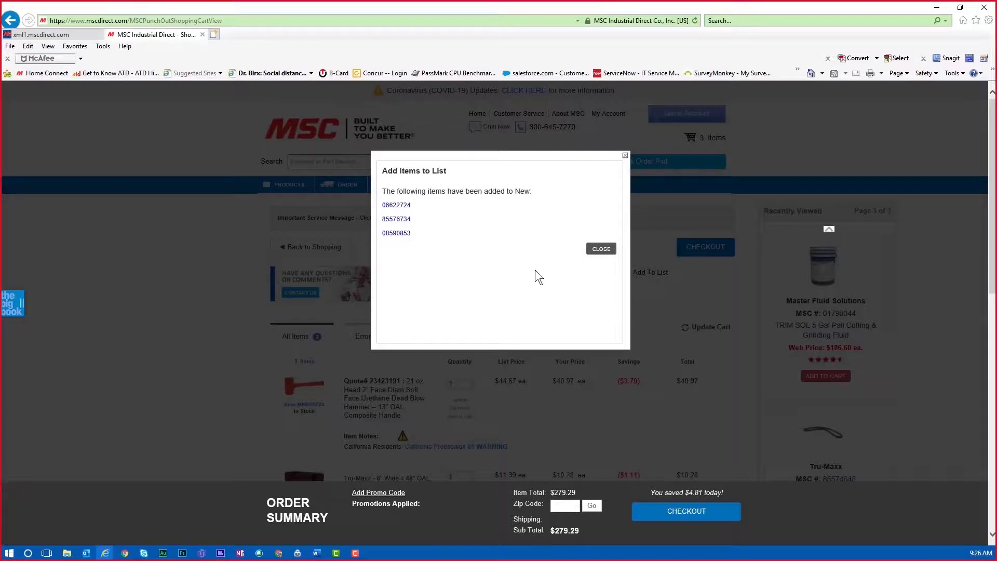
pyautogui.click(600, 249)
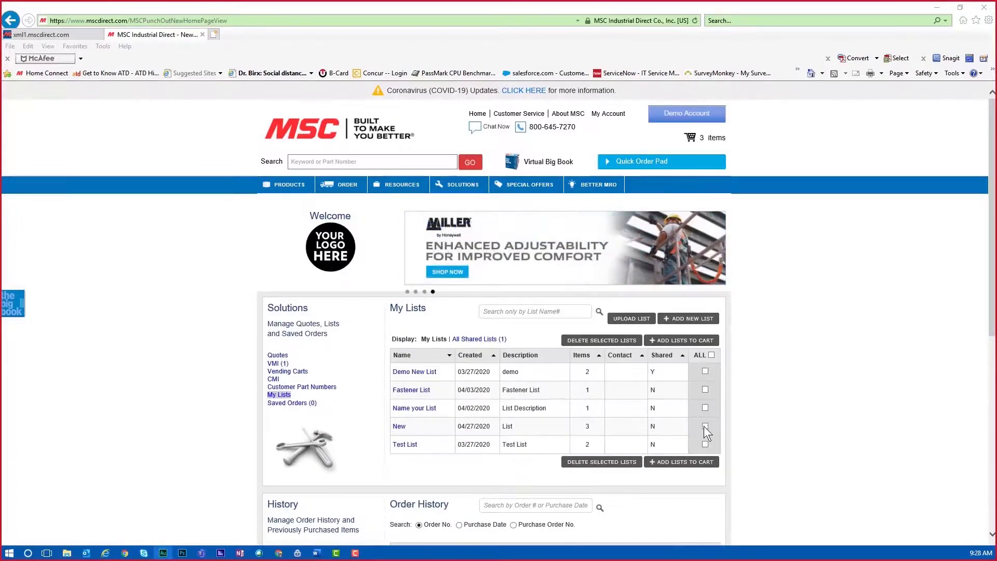
# Add the New list's items to the cart, doubling quantities to a $558.58 sub total.
pyautogui.click(705, 426)
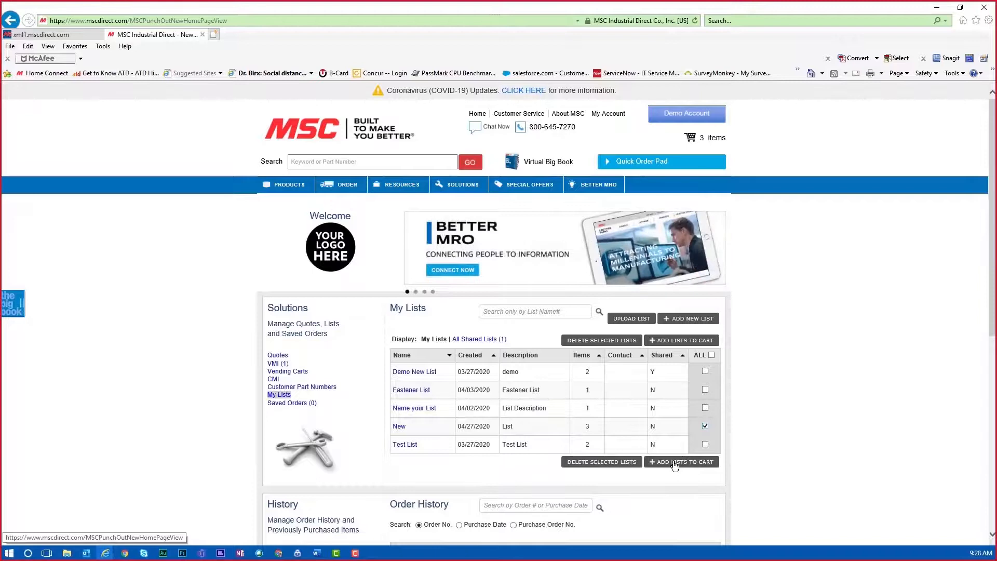
pyautogui.click(681, 462)
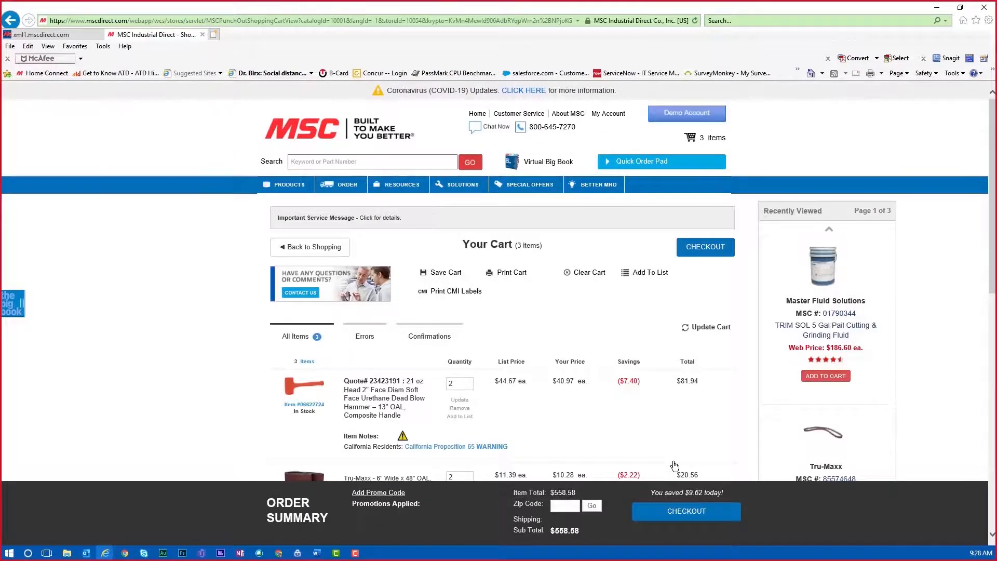
pyautogui.click(310, 246)
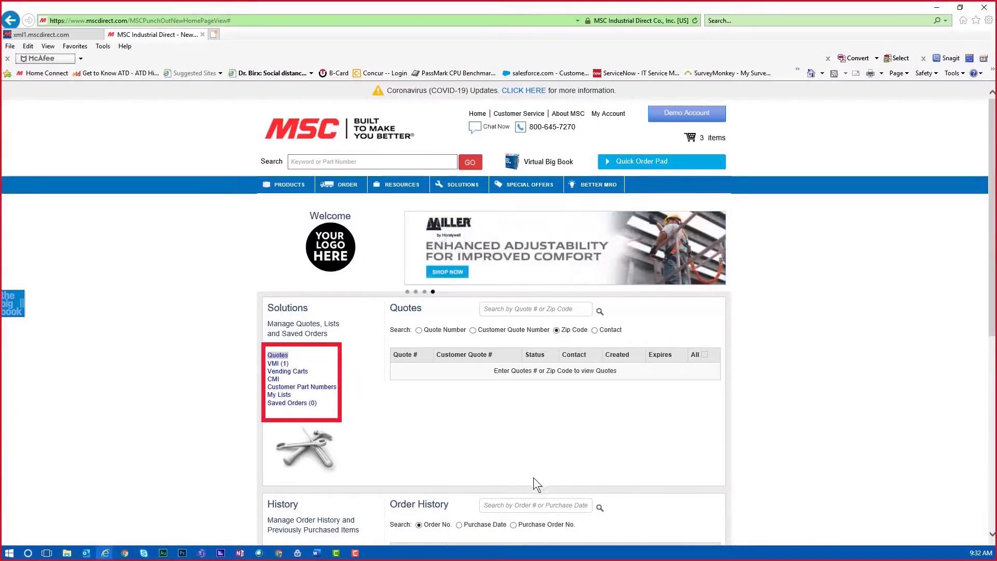
# Scroll to the History section and show Item History of purchased items.
pyautogui.scroll(-3)
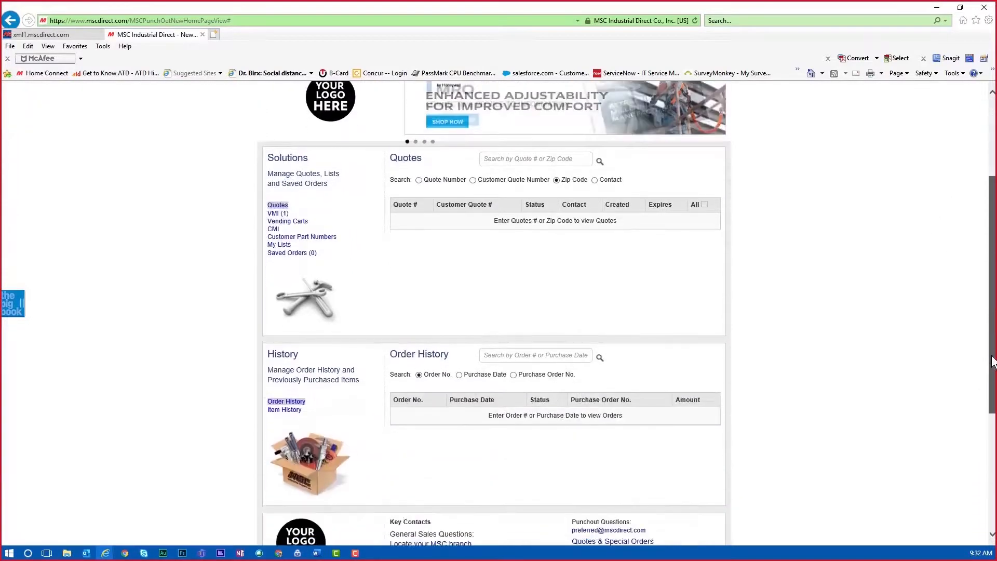
pyautogui.scroll(-3)
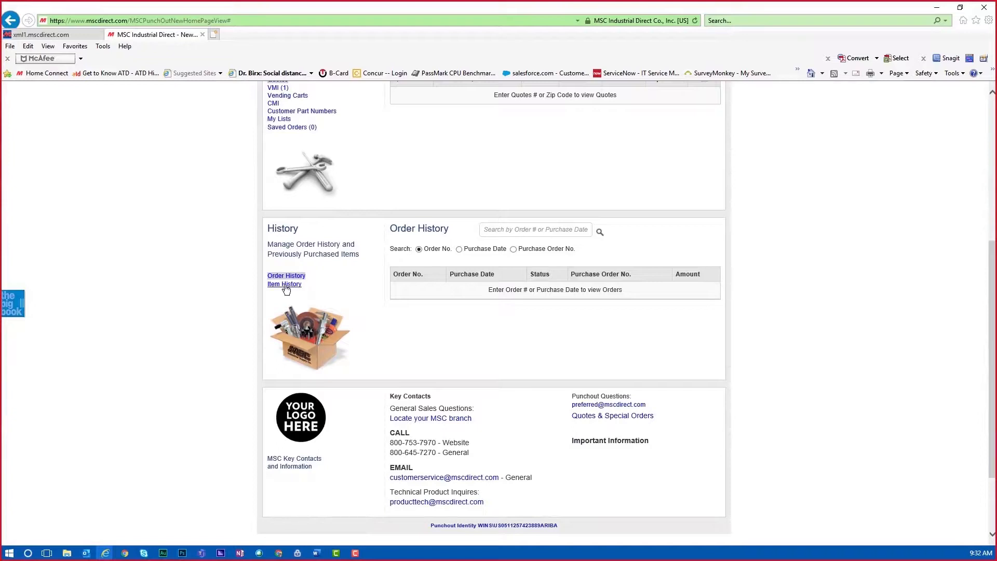
pyautogui.scroll(3)
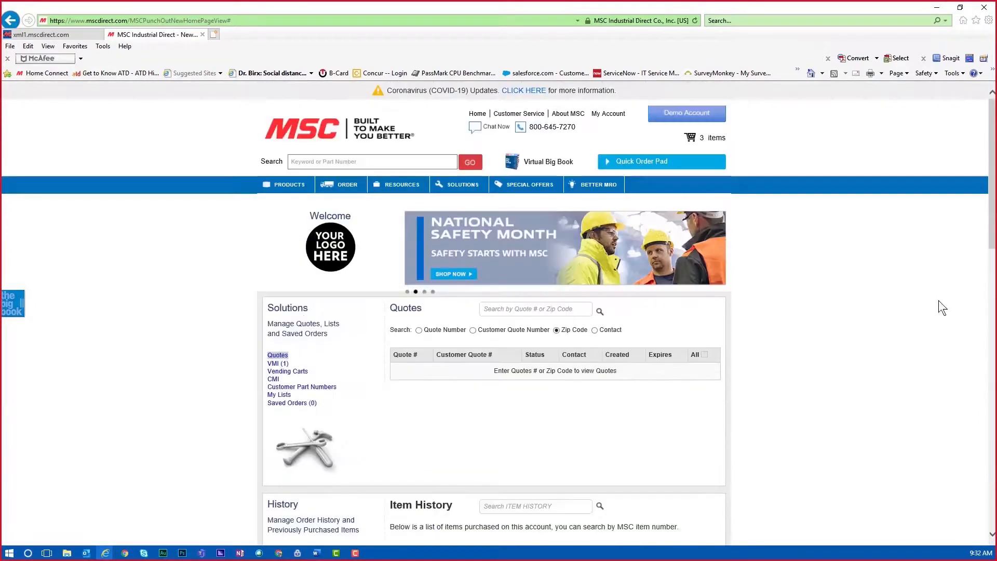
pyautogui.write('06')
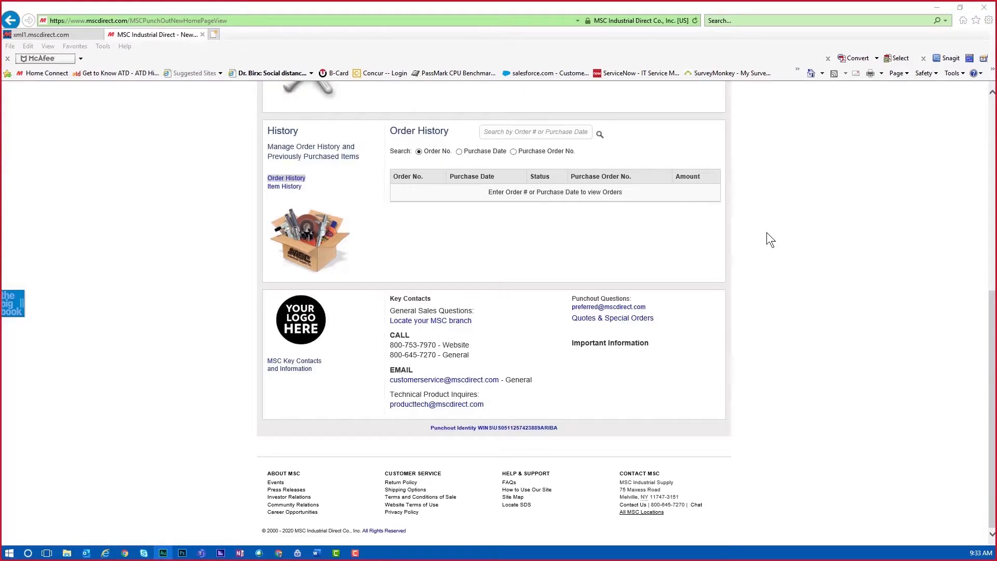
pyautogui.scroll(3)
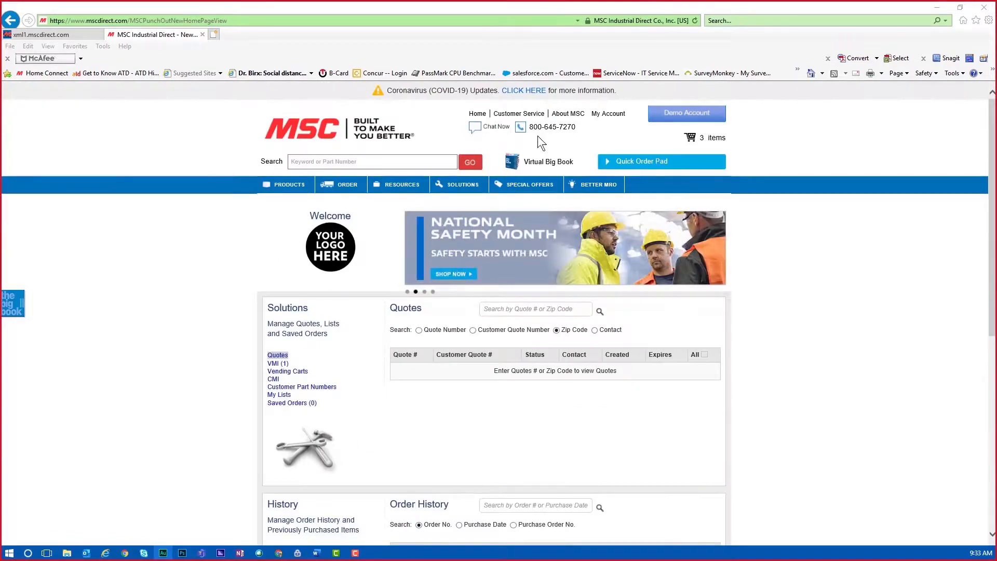
pyautogui.scroll(-3)
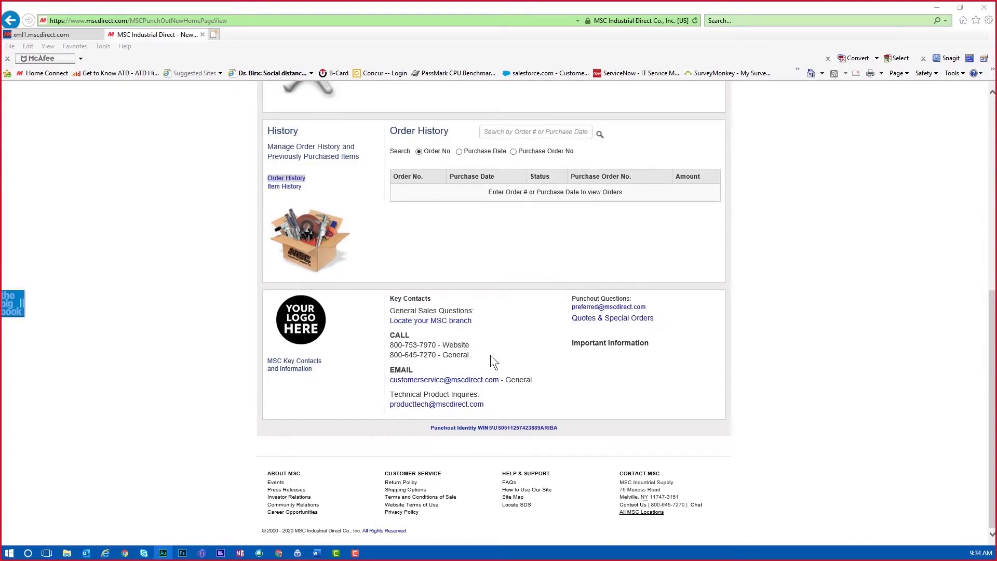
pyautogui.moveTo(431, 321)
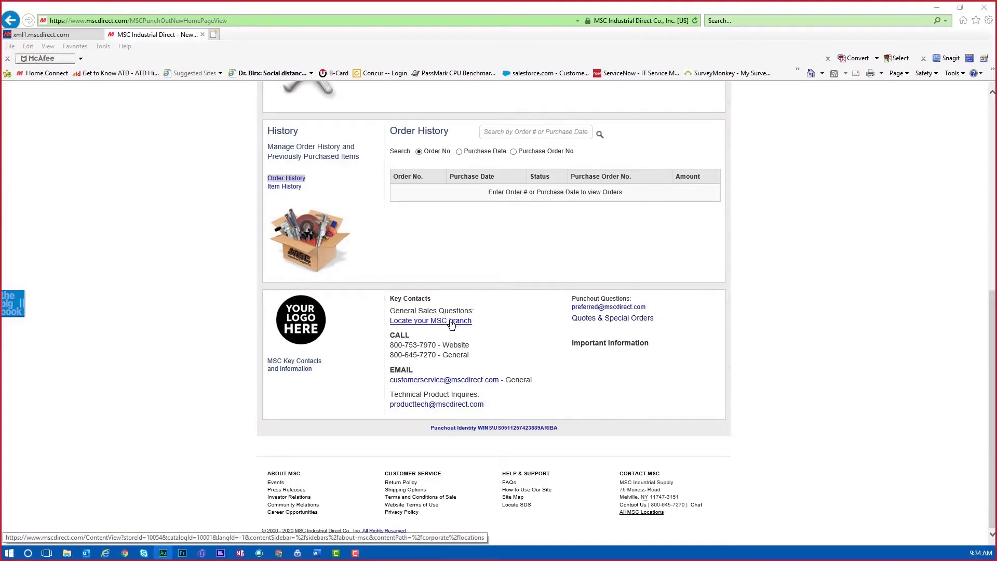
pyautogui.moveTo(748, 320)
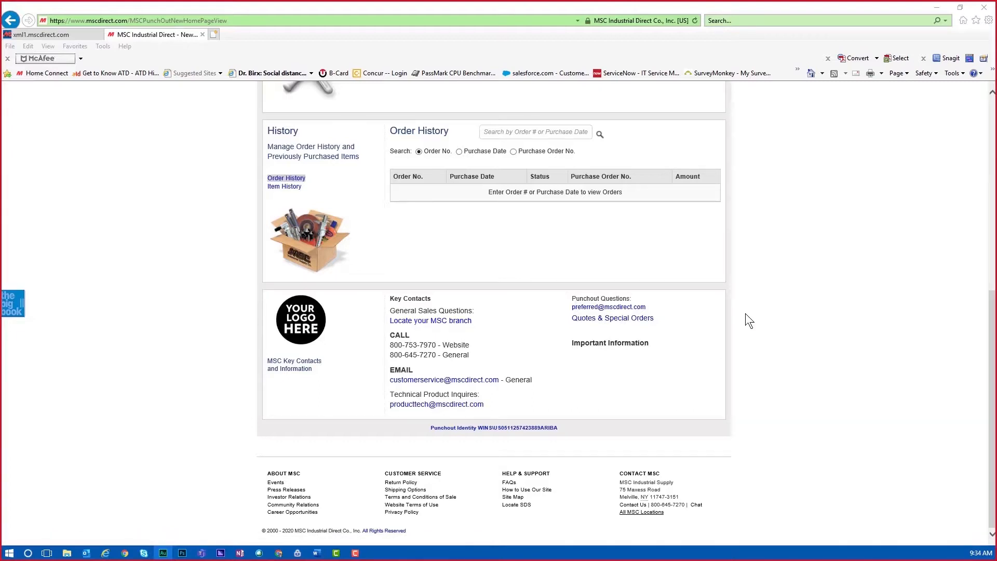
pyautogui.moveTo(700, 354)
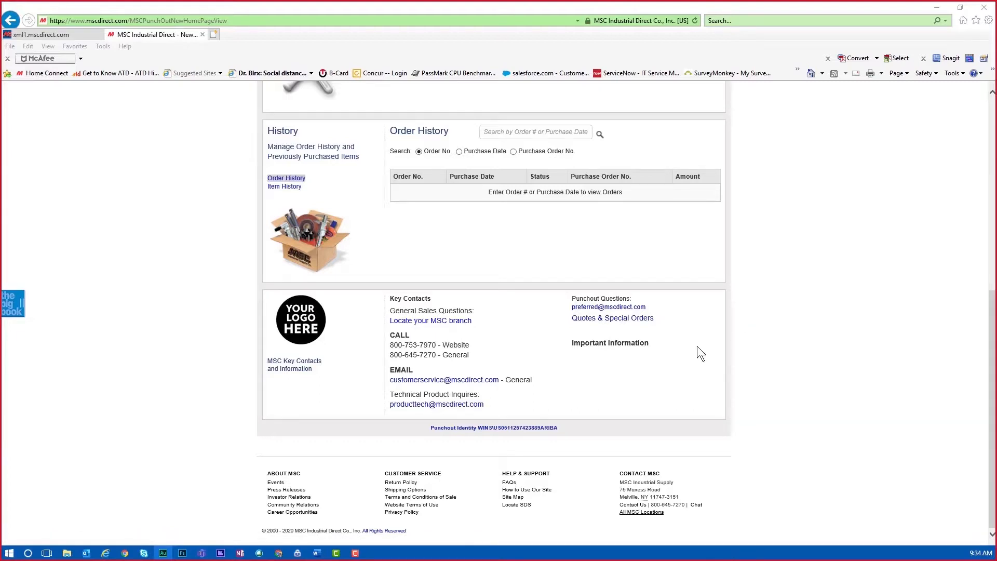